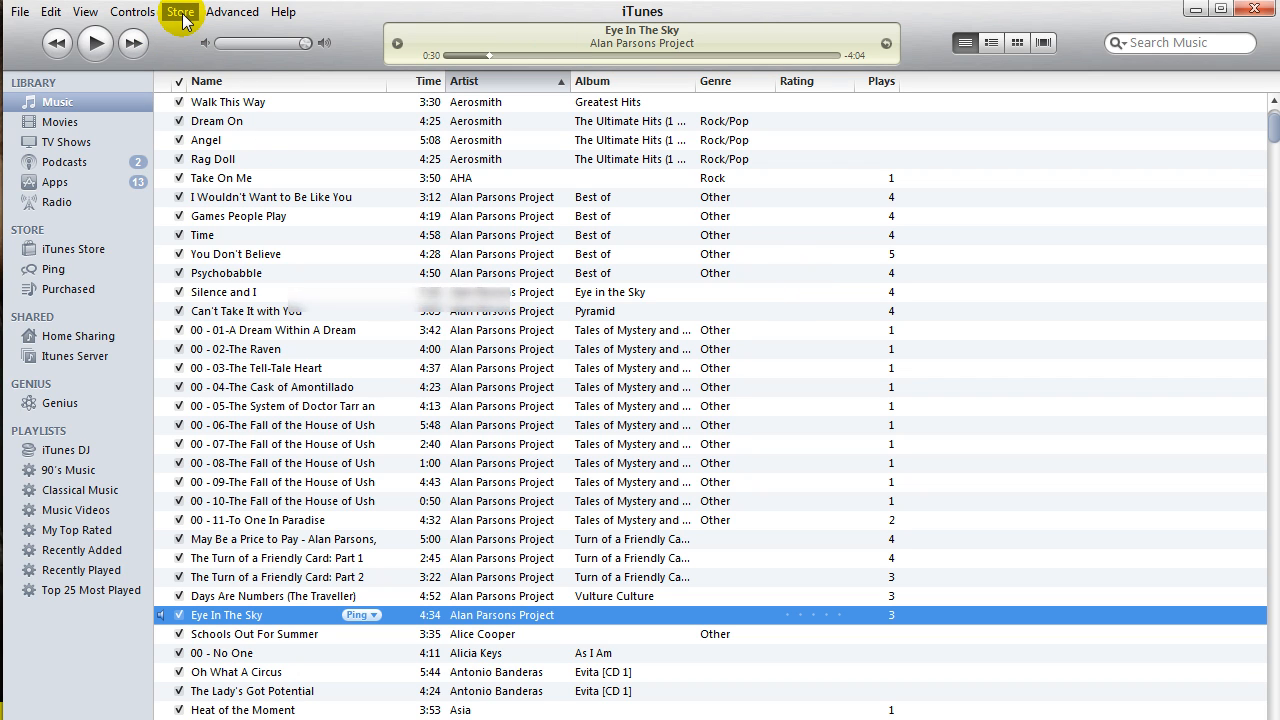
- Choose Authorize This Computer from the Store menu
click(179, 11)
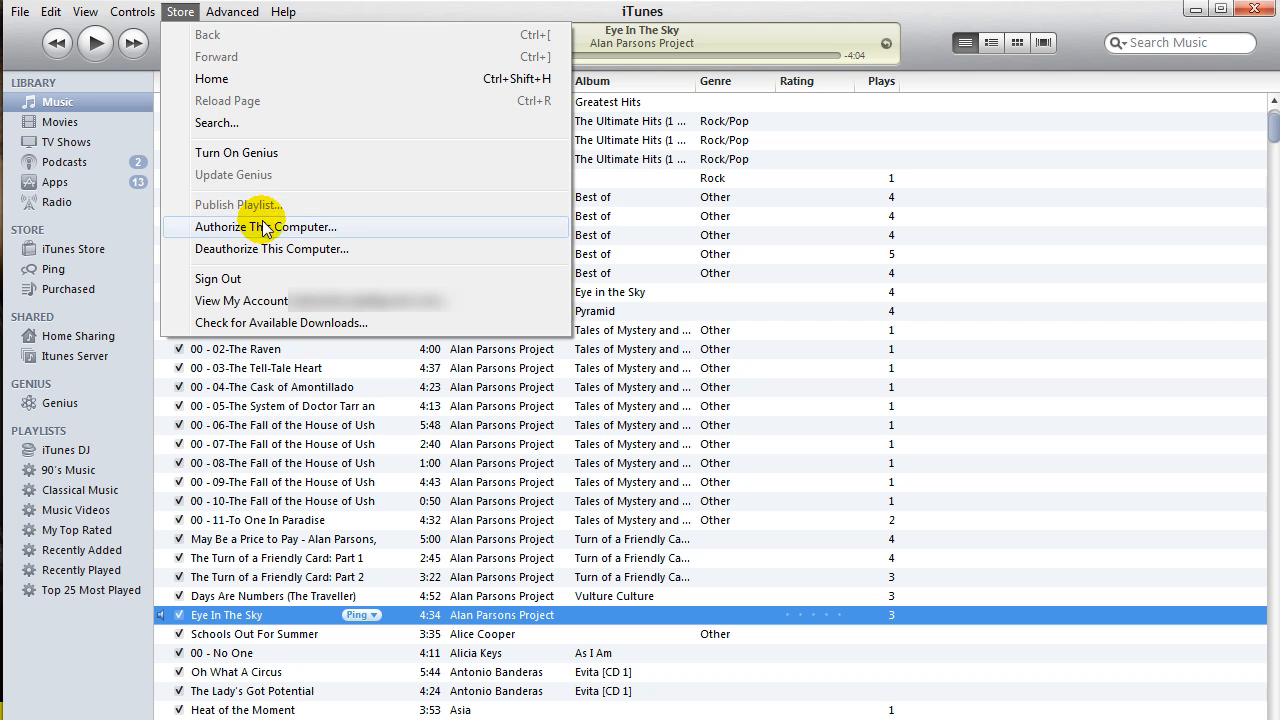
click(264, 226)
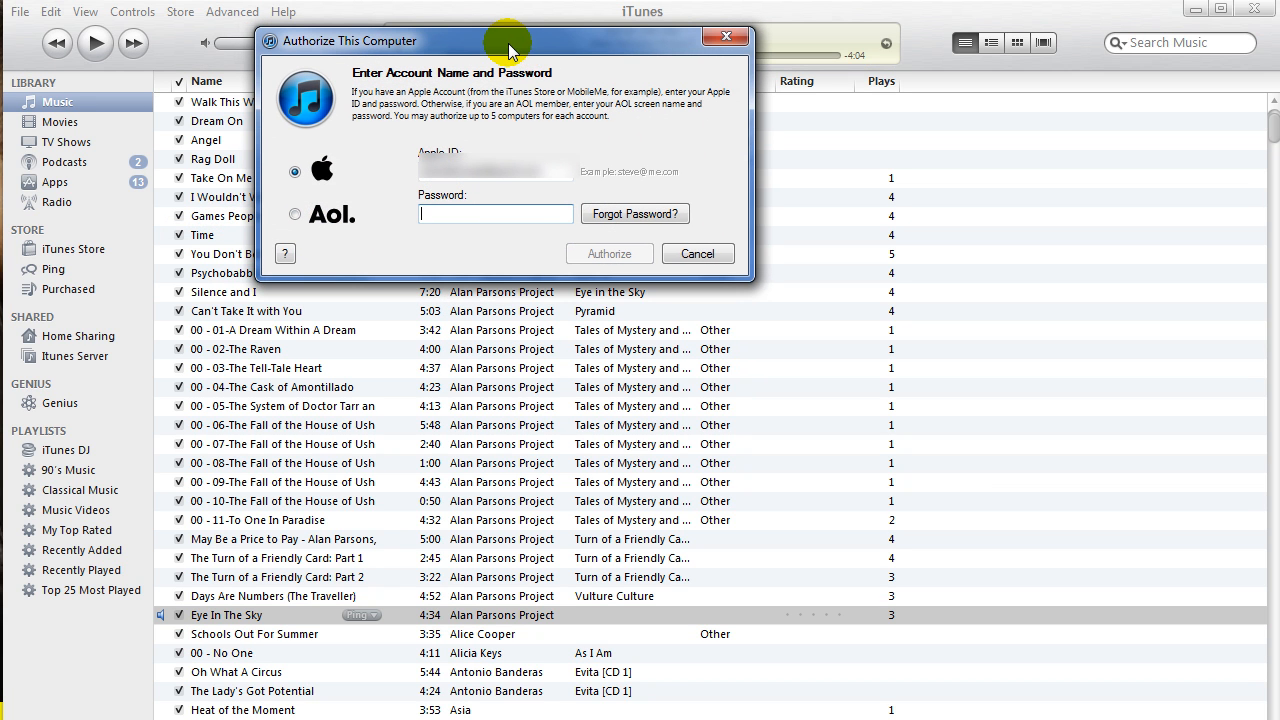
mouse_move(553, 95)
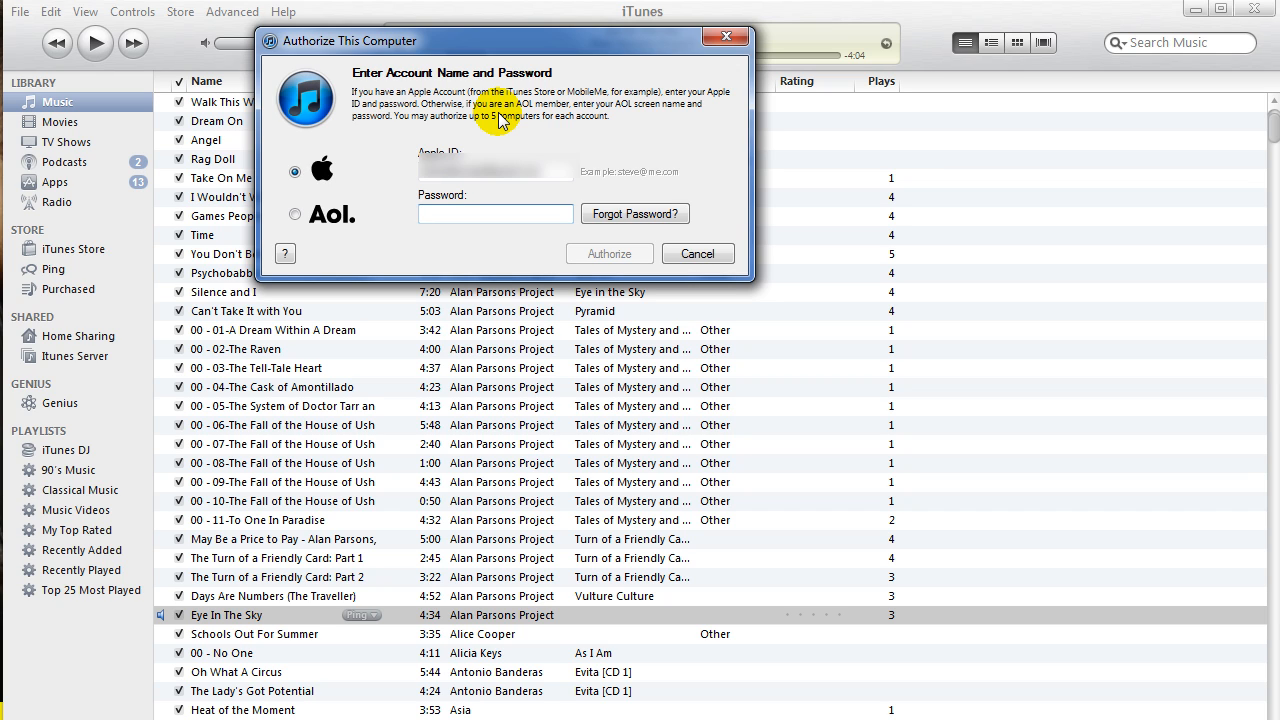
- Enter the account password and authorize this computer
click(495, 213)
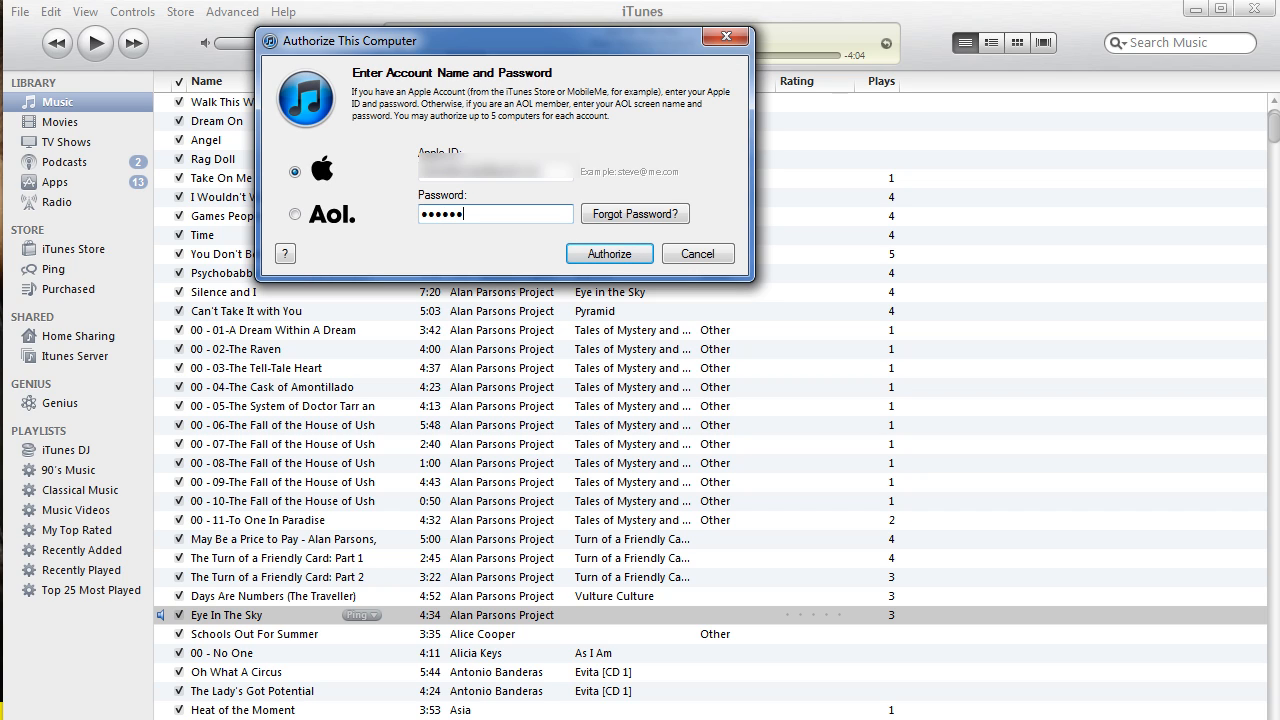
text(••)
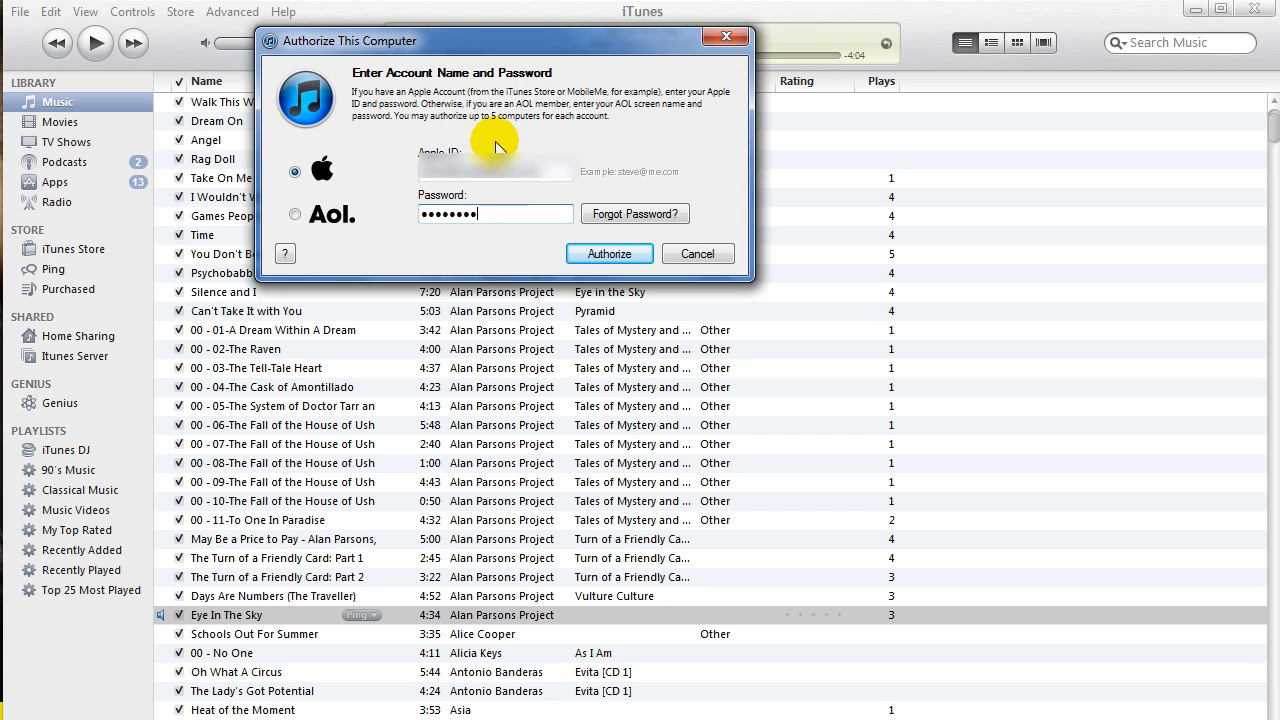
mouse_move(550, 197)
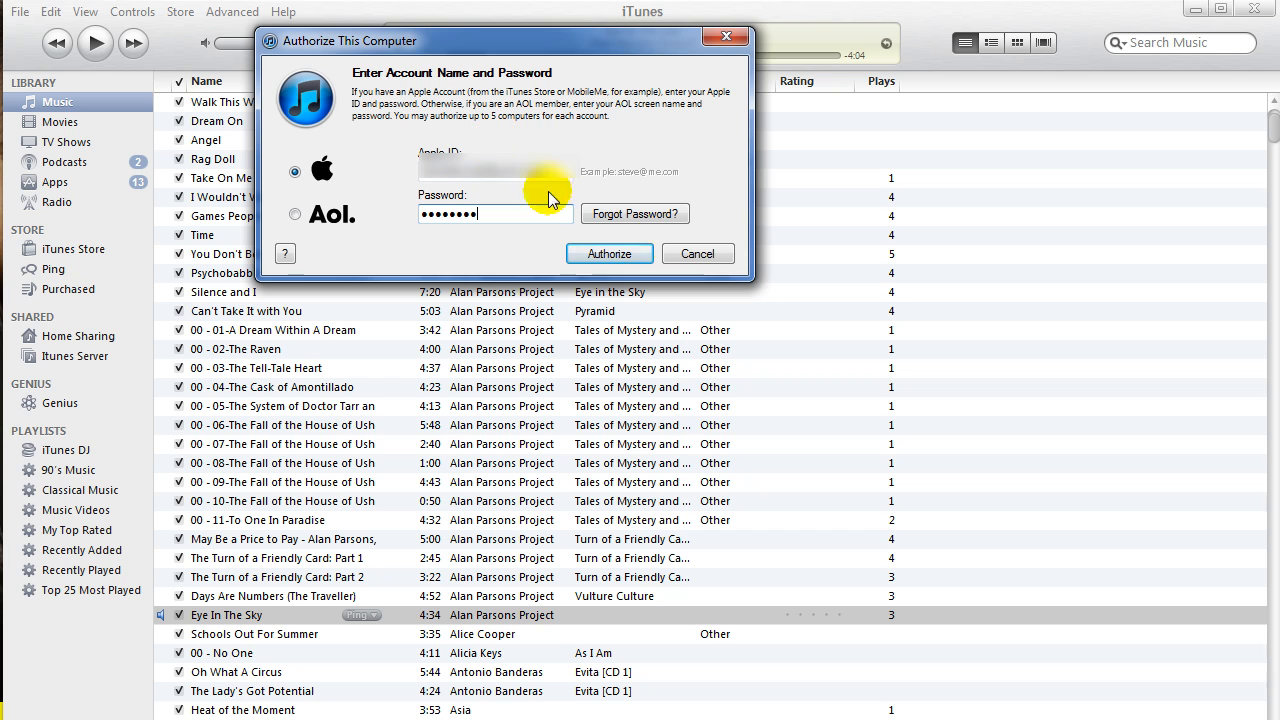
click(609, 253)
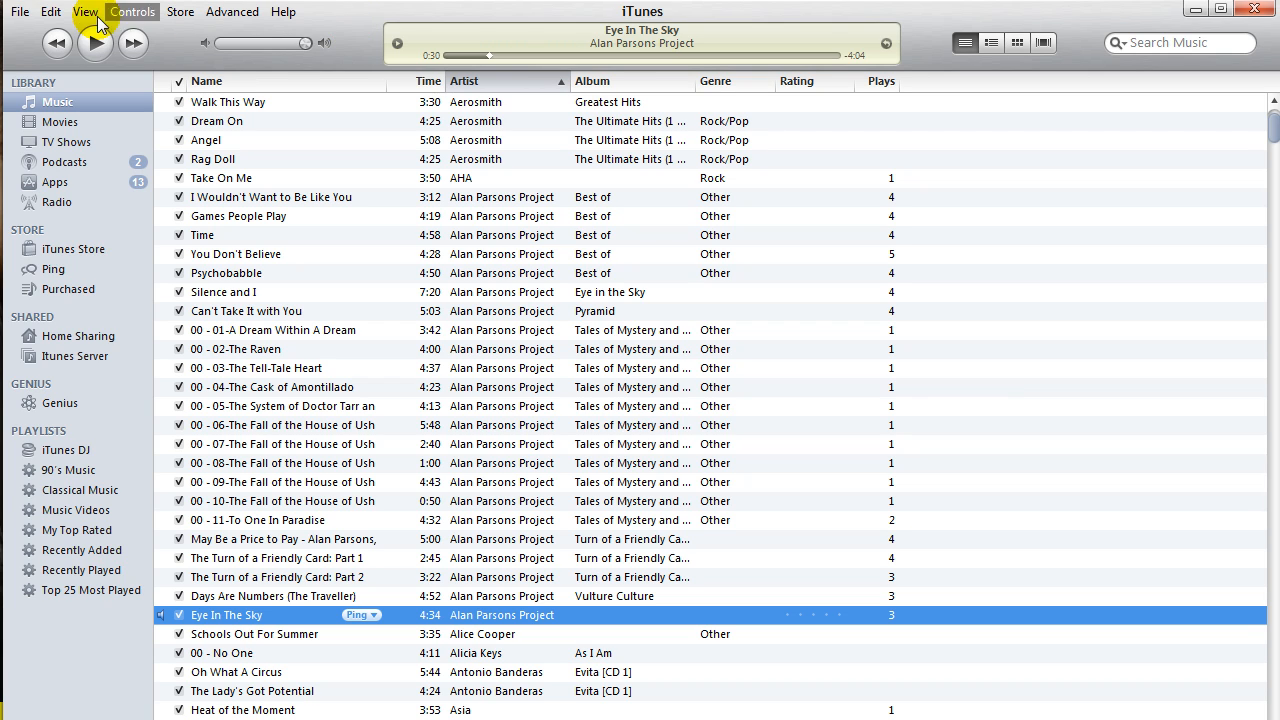
- Show the File menu to check Transfer Purchases from iPod
click(19, 11)
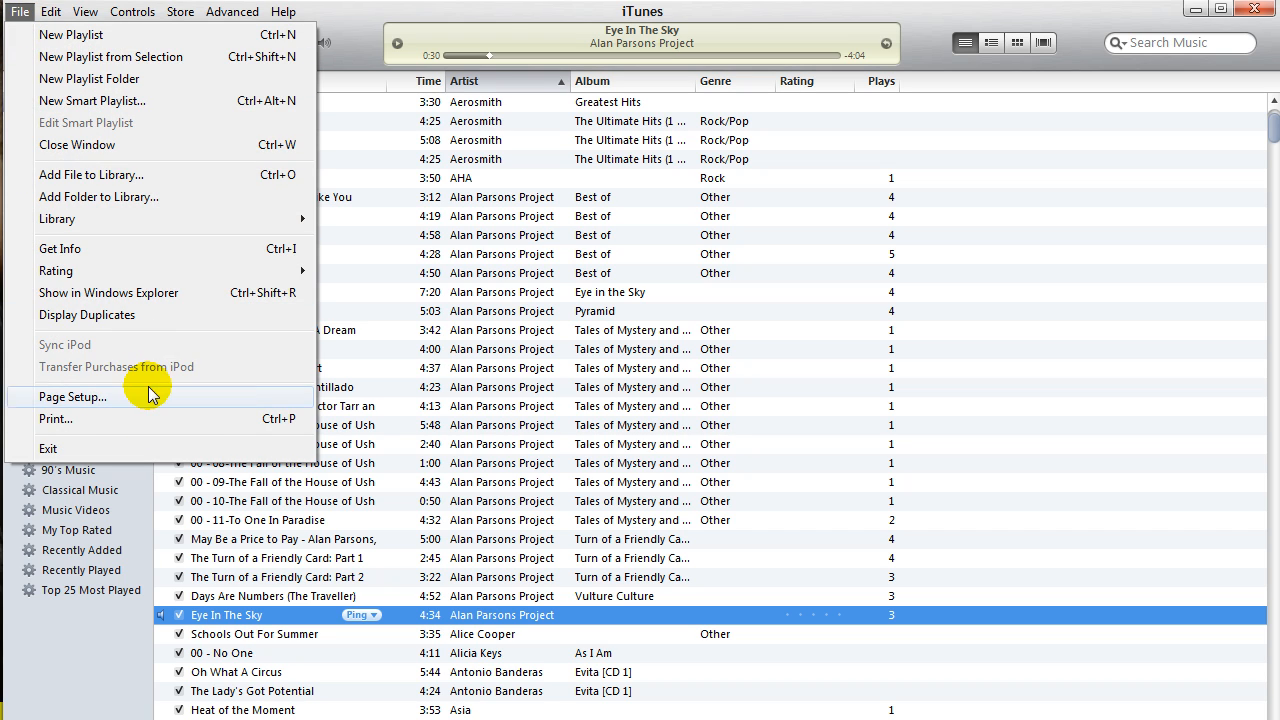
mouse_move(155, 367)
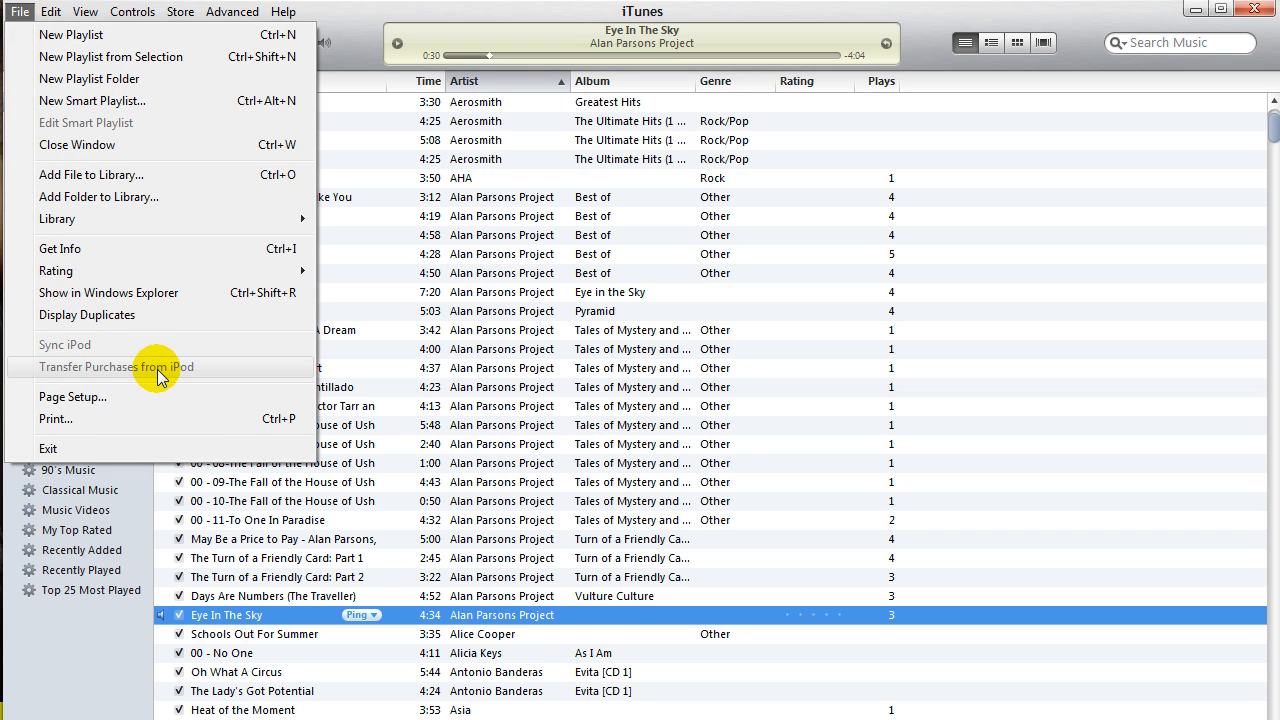